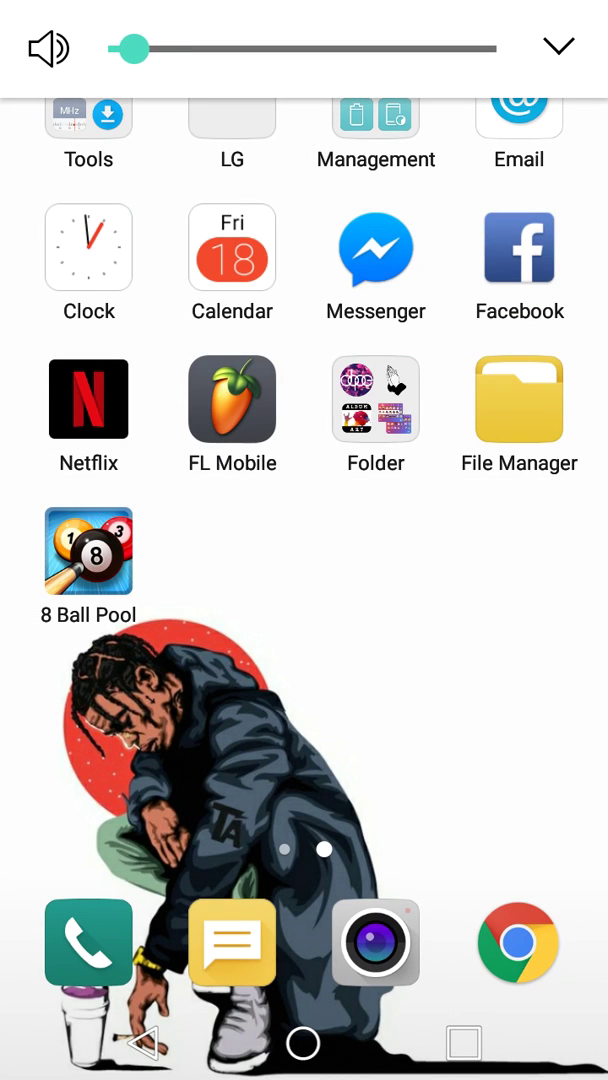
- Launch FL Studio Mobile from the home screen and load the four-track beat project
left_click_drag(130, 48, 236, 48)
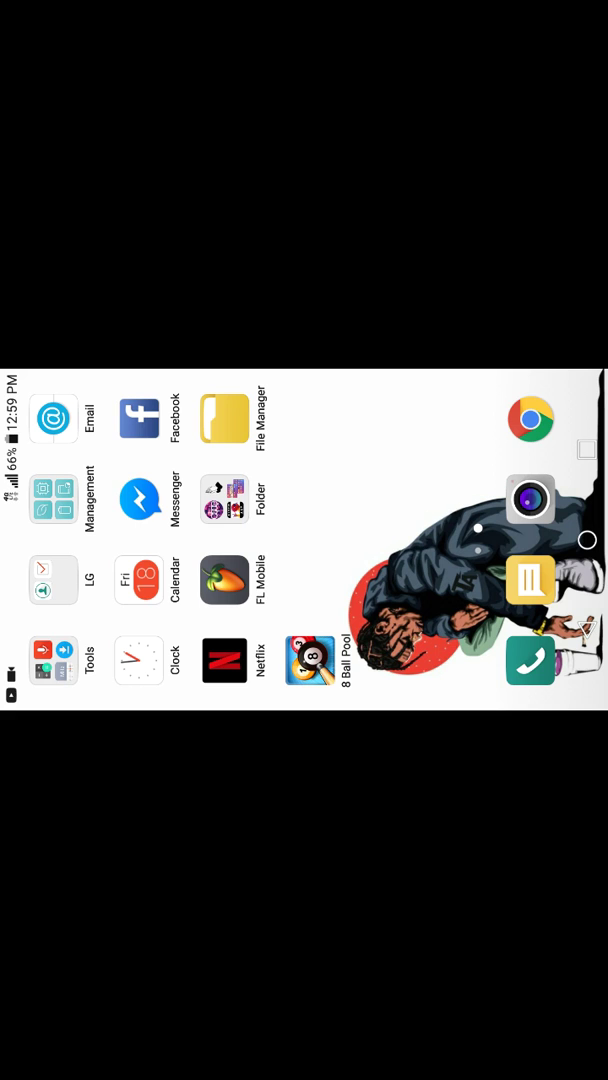
left_click(224, 580)
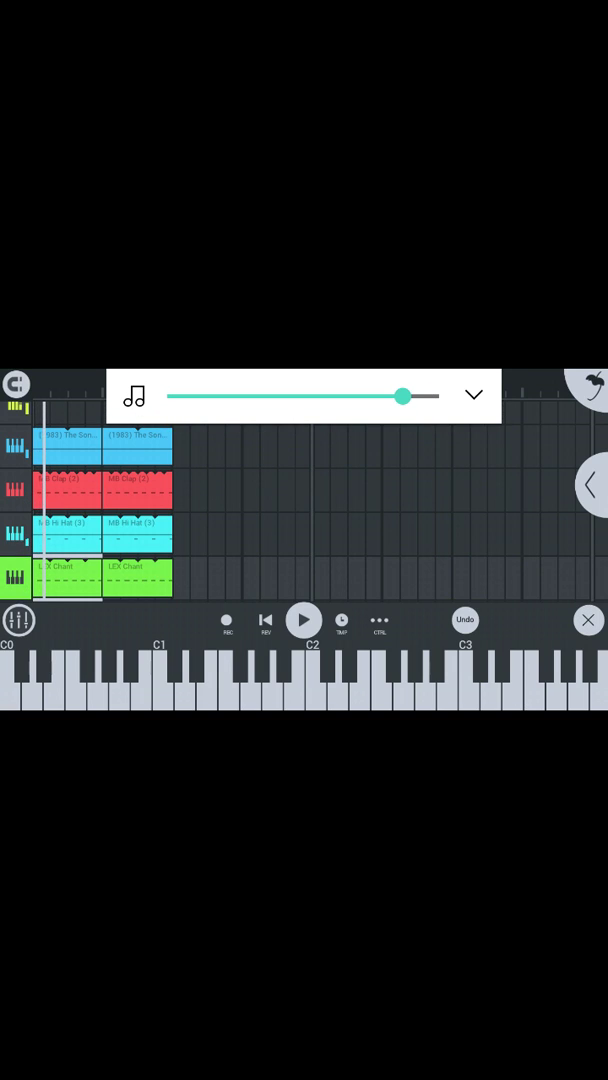
- Add a fifth orange pattern track and save, confirming overwrite of the existing project file
left_click_drag(402, 396, 366, 396)
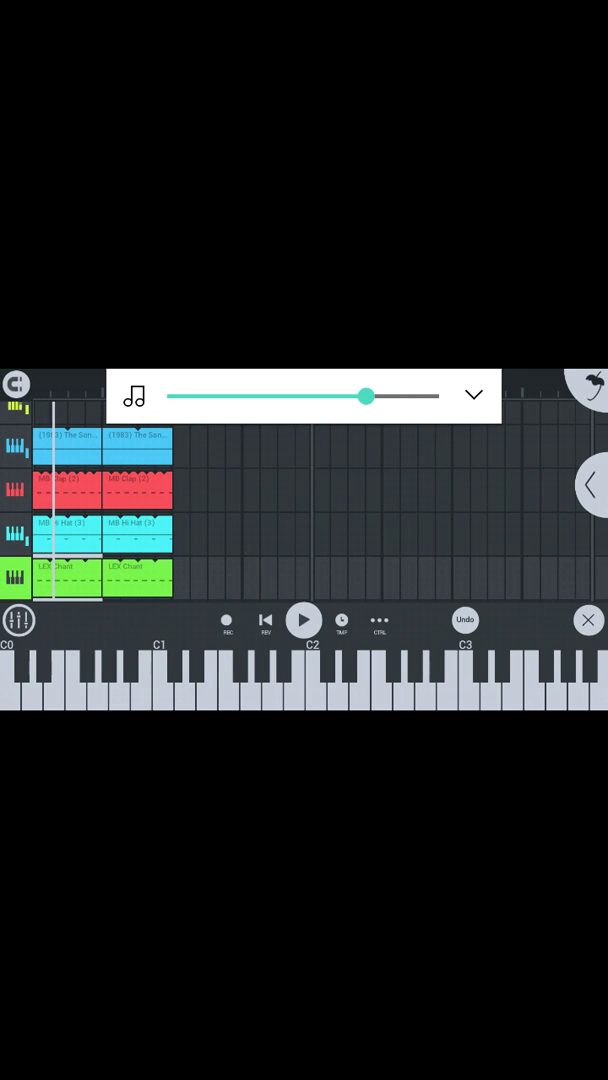
left_click(18, 620)
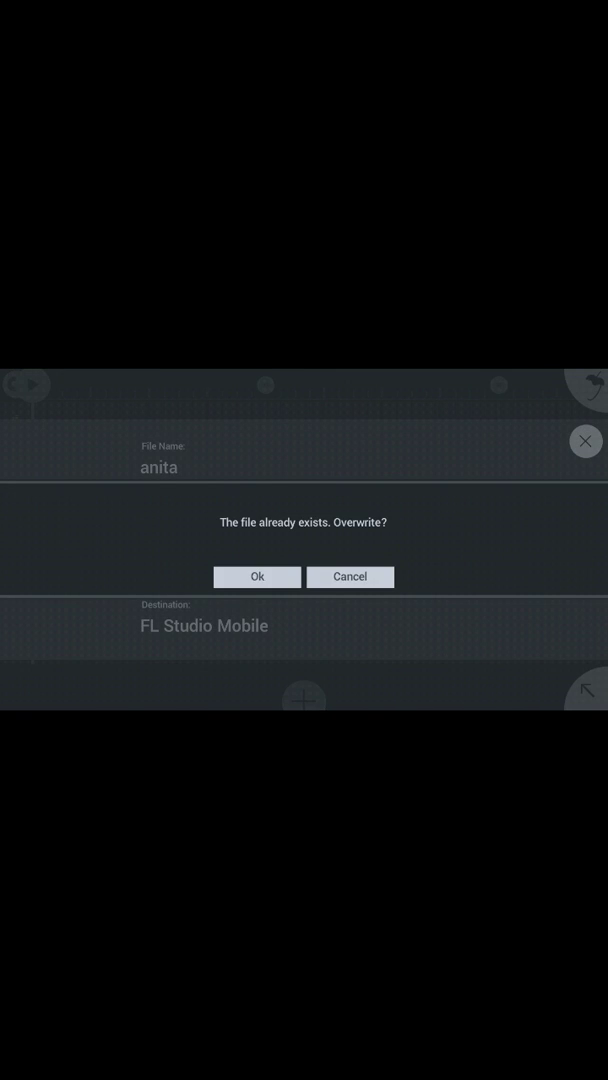
left_click(256, 576)
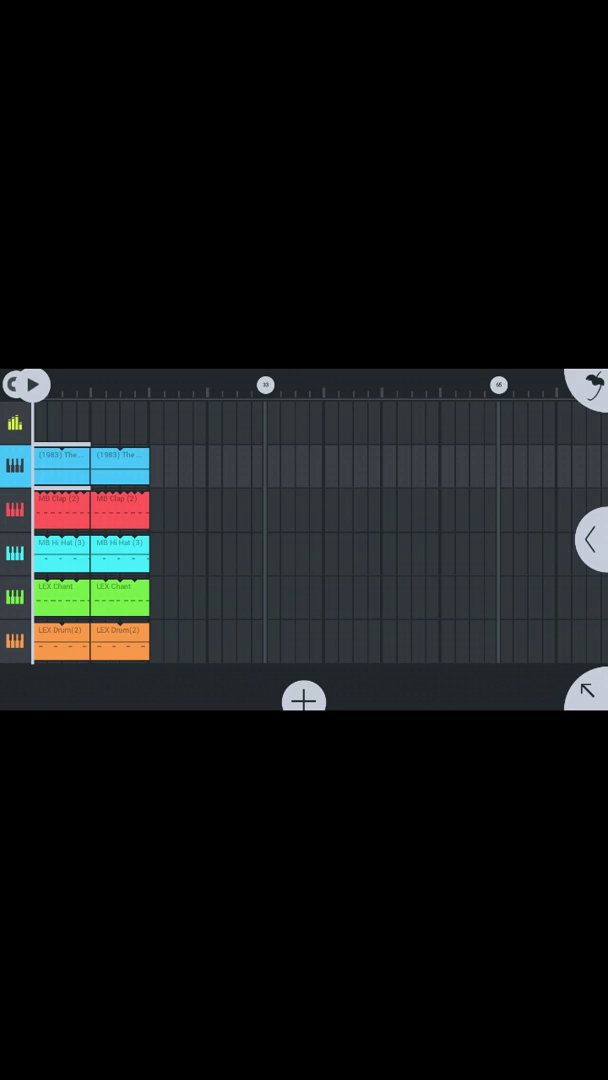